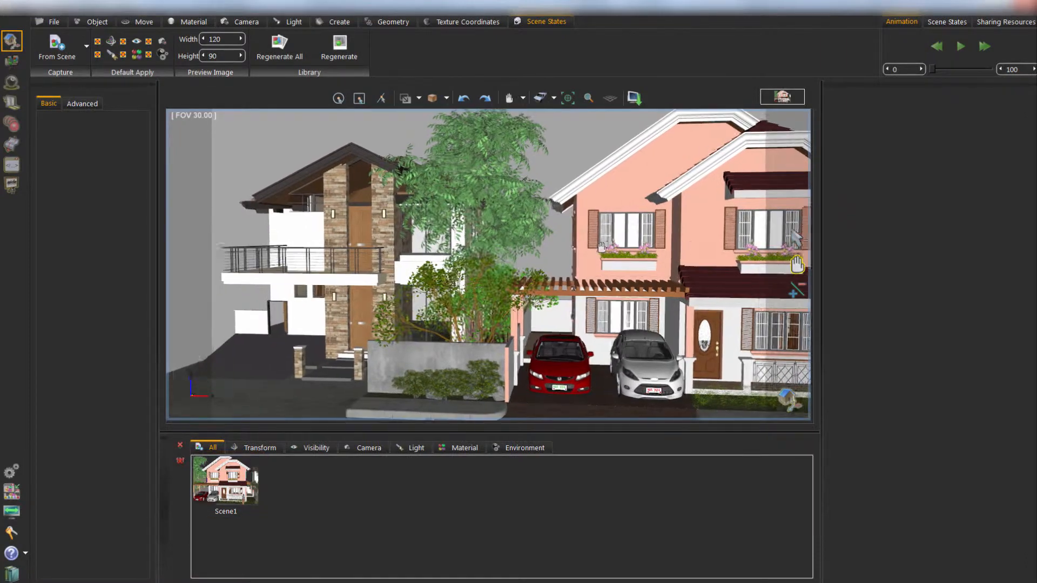
# Step: Capture the front, side, aerial and rear views of the house as new scene states
pyautogui.click(58, 49)
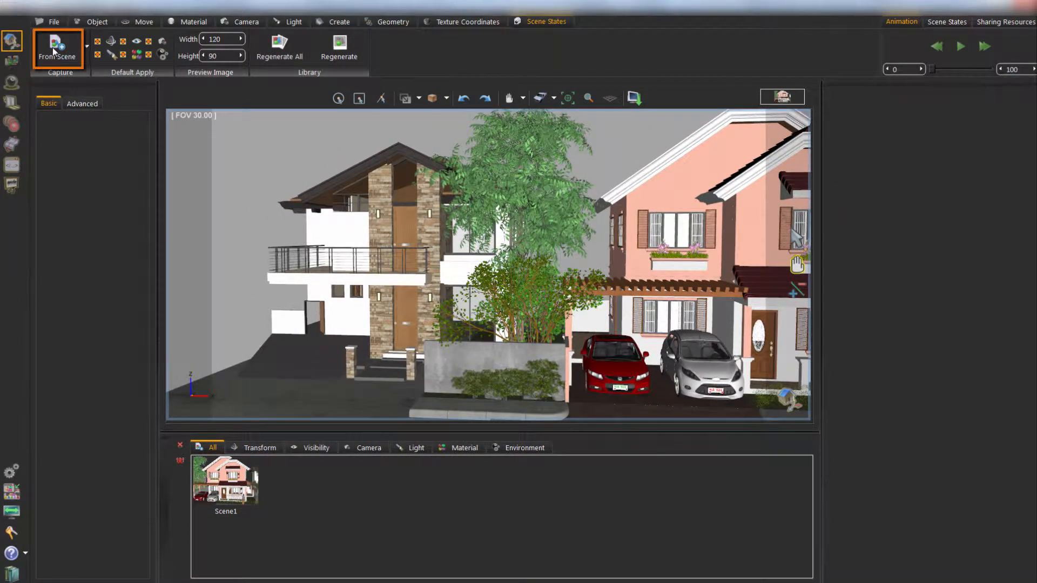
pyautogui.click(58, 48)
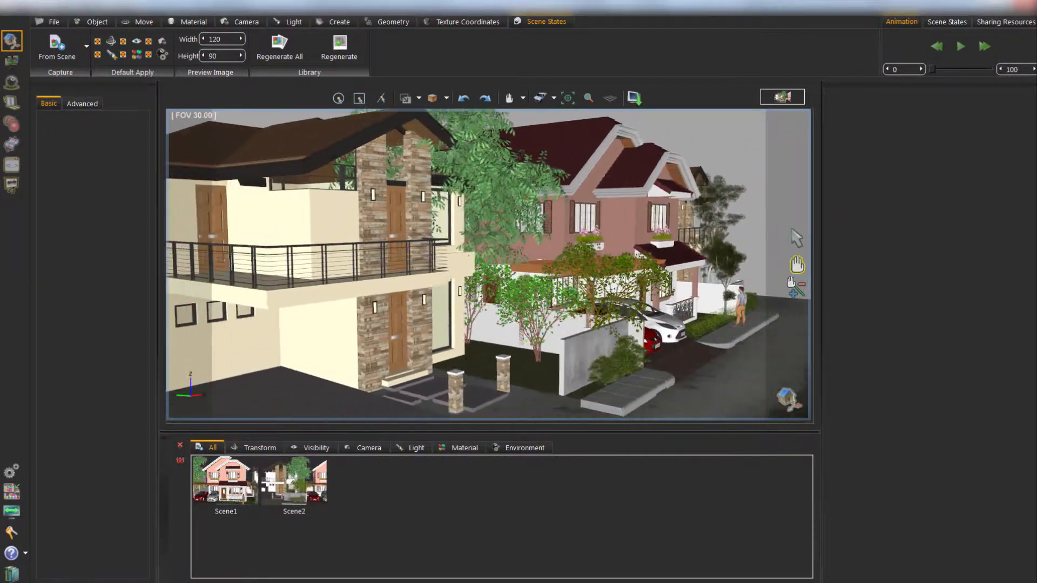
pyautogui.click(57, 48)
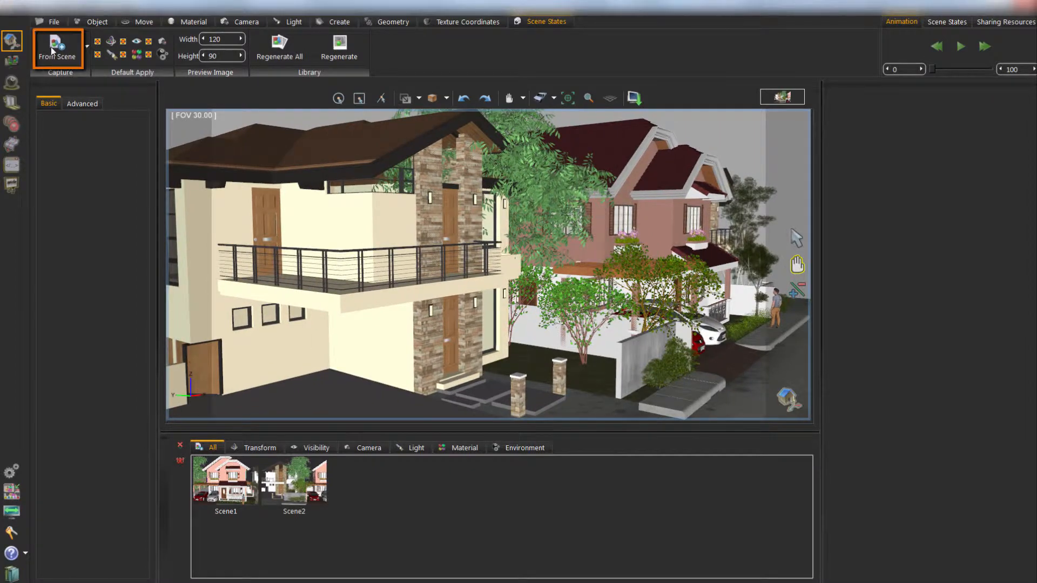
pyautogui.click(57, 51)
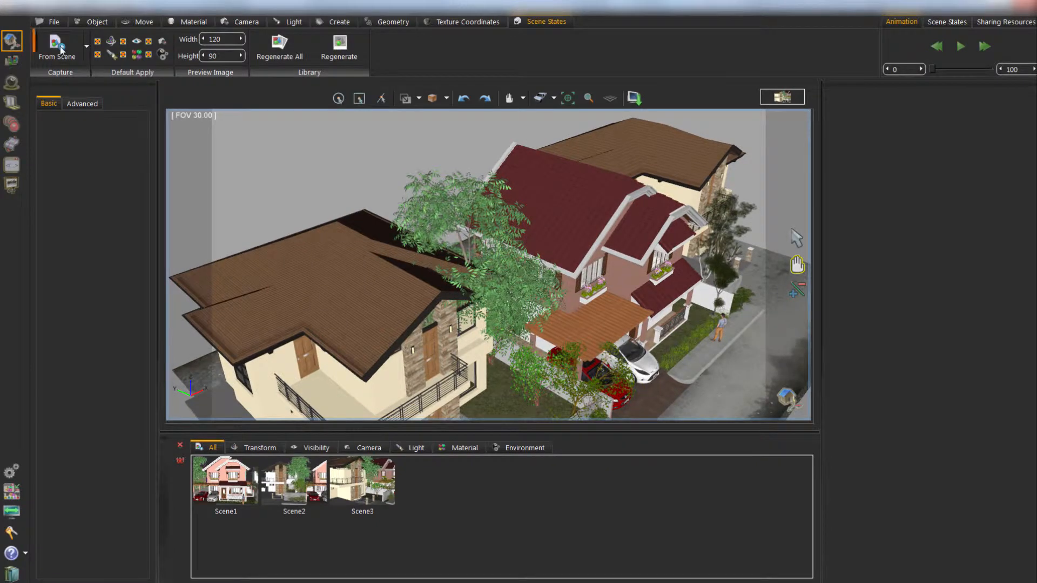
pyautogui.click(57, 48)
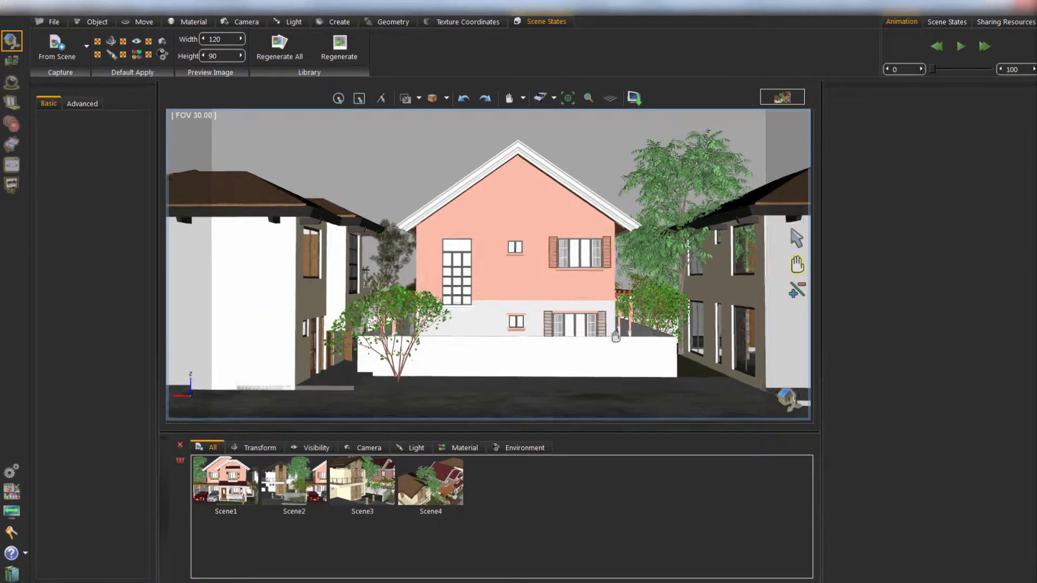
pyautogui.click(57, 47)
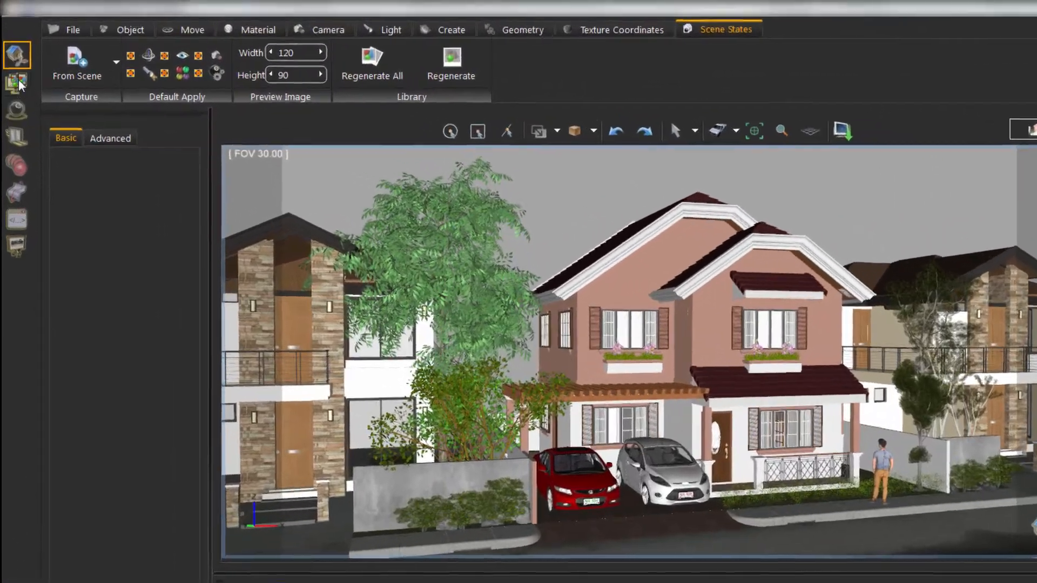
# Step: Open the Sharing tools, view the WebGL export options, then return to PDF export
pyautogui.click(17, 83)
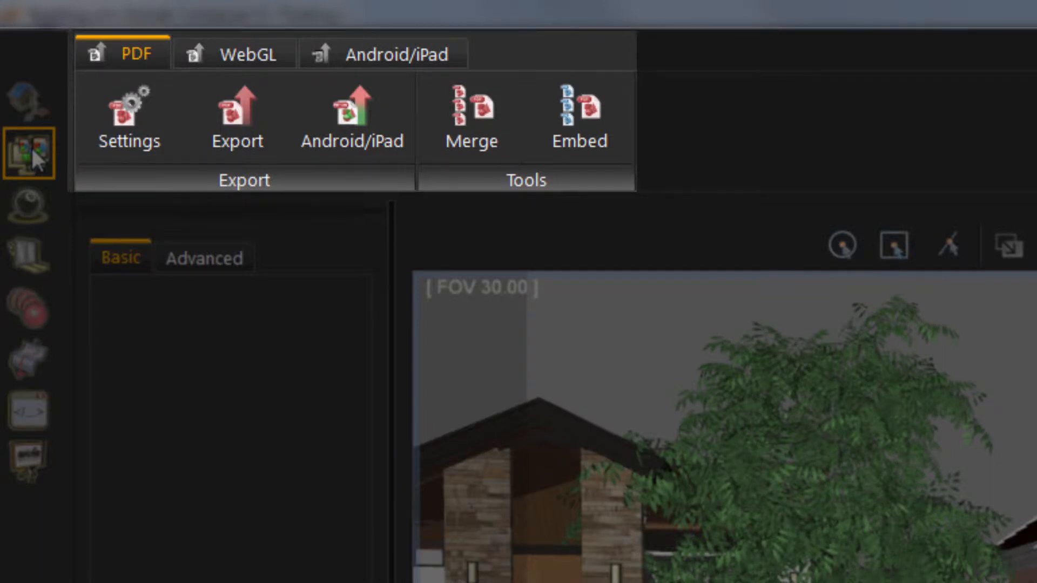
pyautogui.moveTo(162, 63)
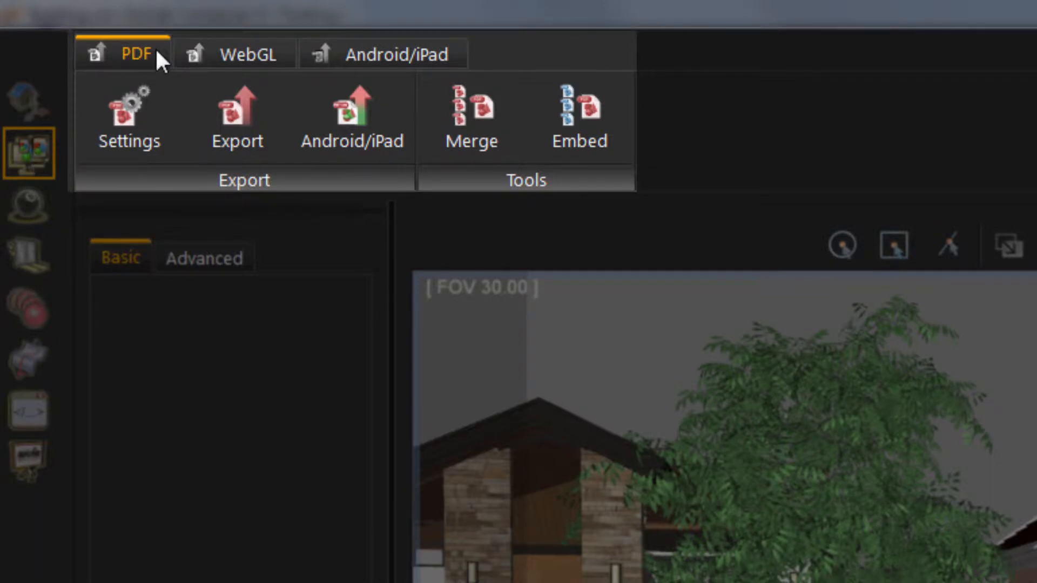
pyautogui.click(248, 54)
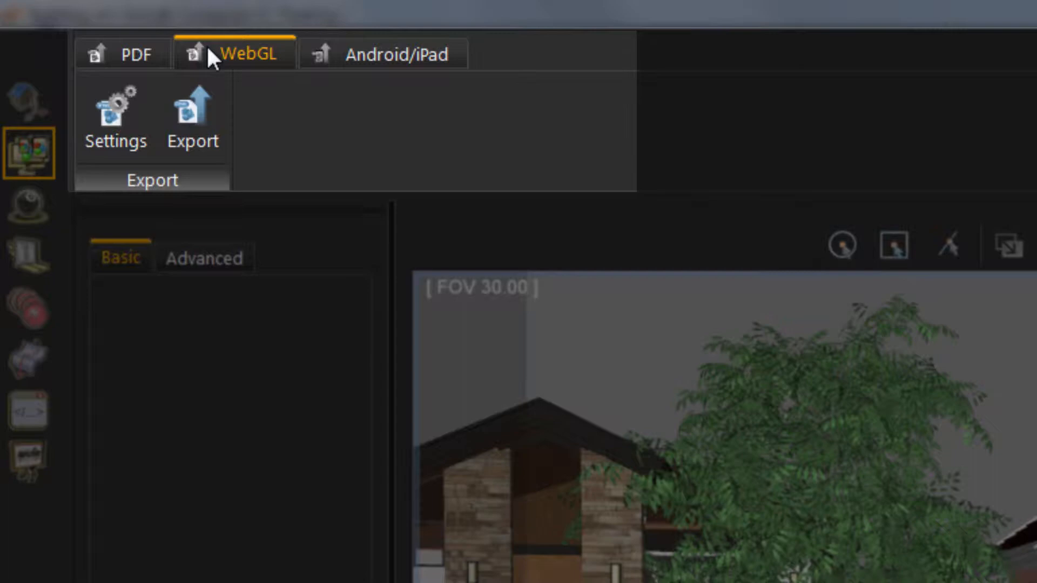
pyautogui.click(397, 53)
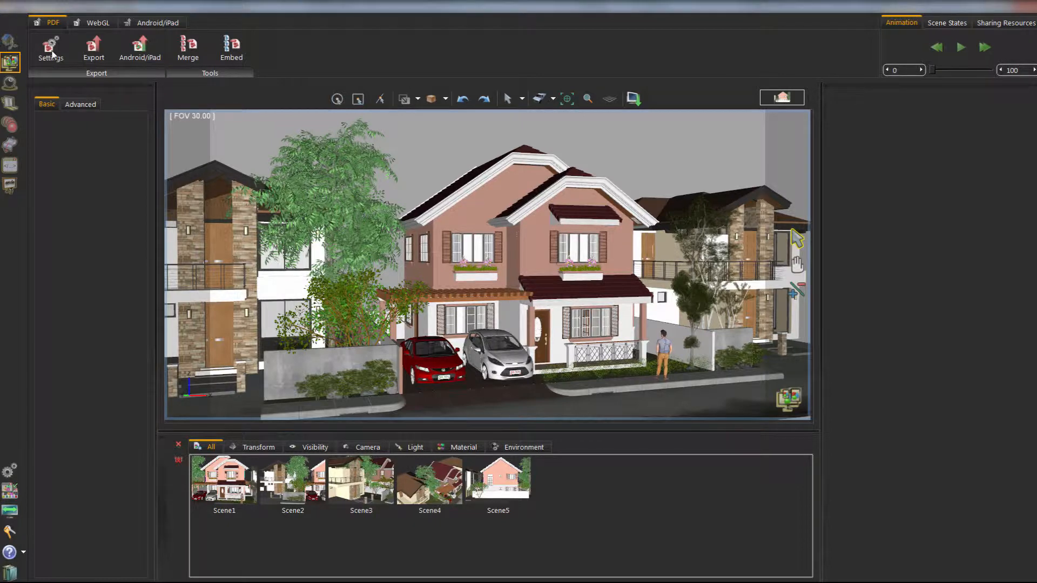
# Step: In PDF Settings, choose the Architecture_01_800X600 template and edit it
pyautogui.click(50, 48)
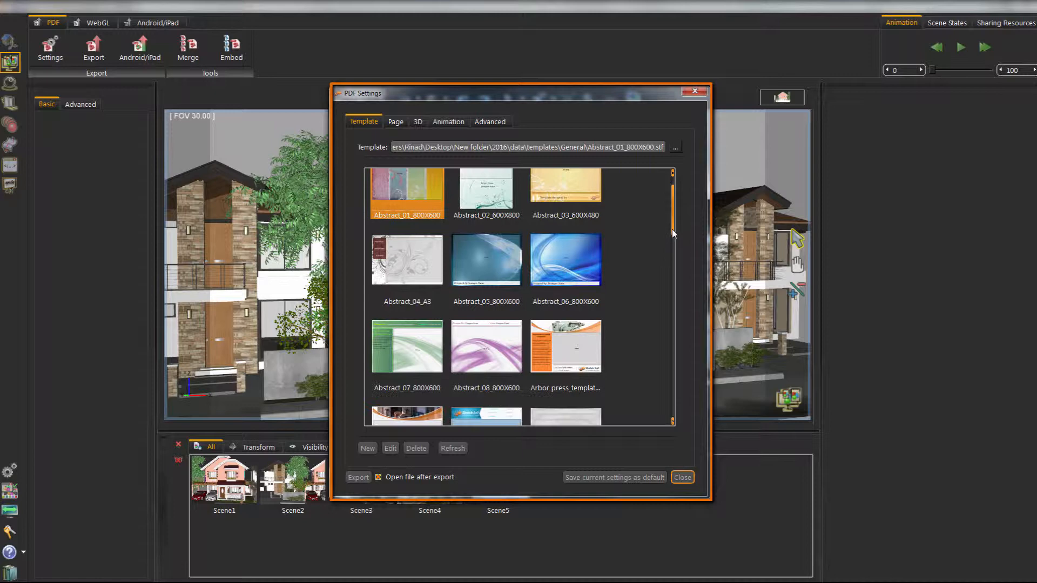
pyautogui.scroll(-3)
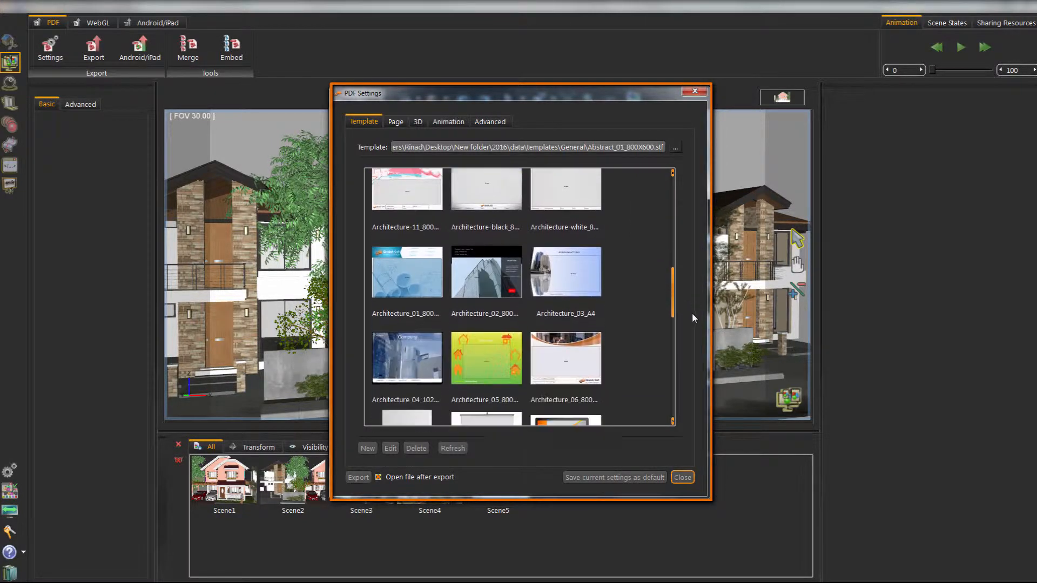
pyautogui.scroll(-3)
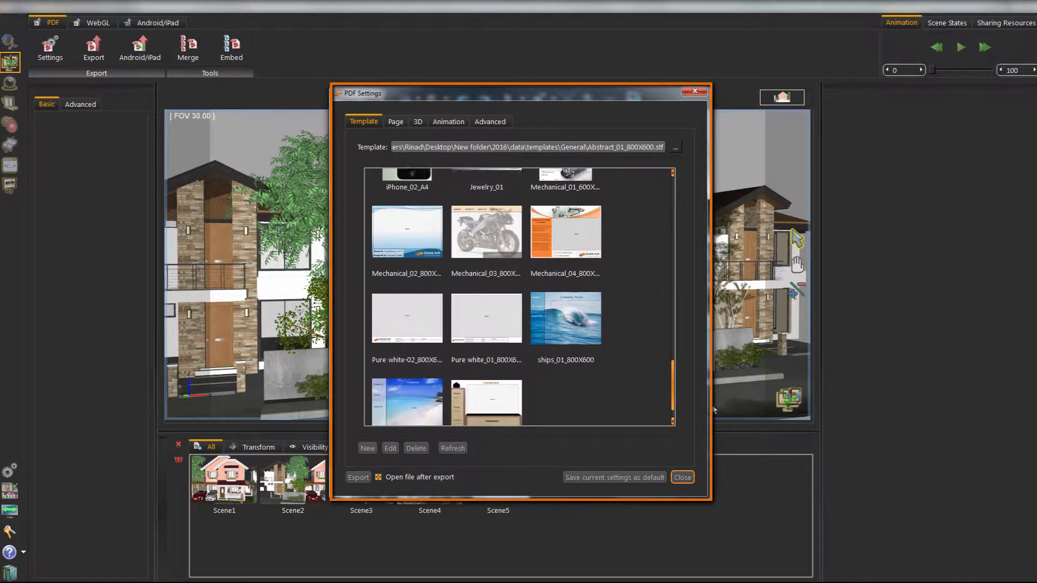
pyautogui.scroll(3)
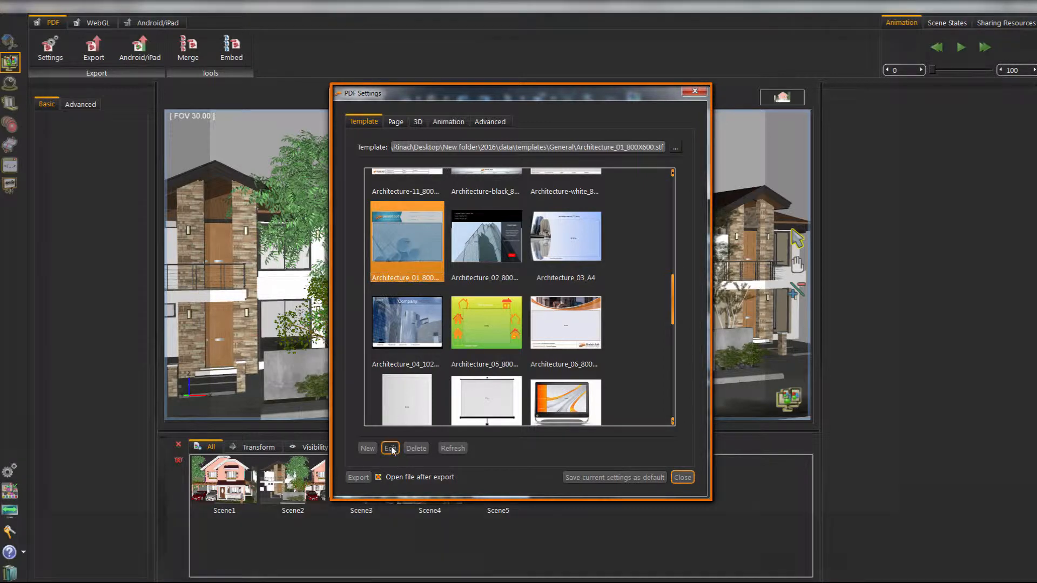
pyautogui.click(390, 448)
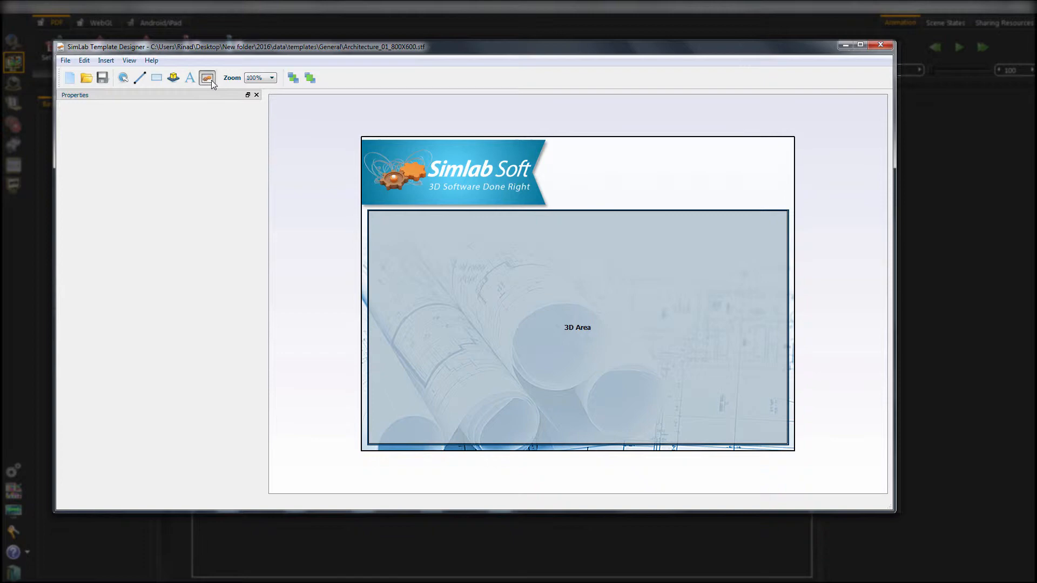
# Step: Add a top-right image button using Icon.png that triggers a scene state
pyautogui.click(207, 77)
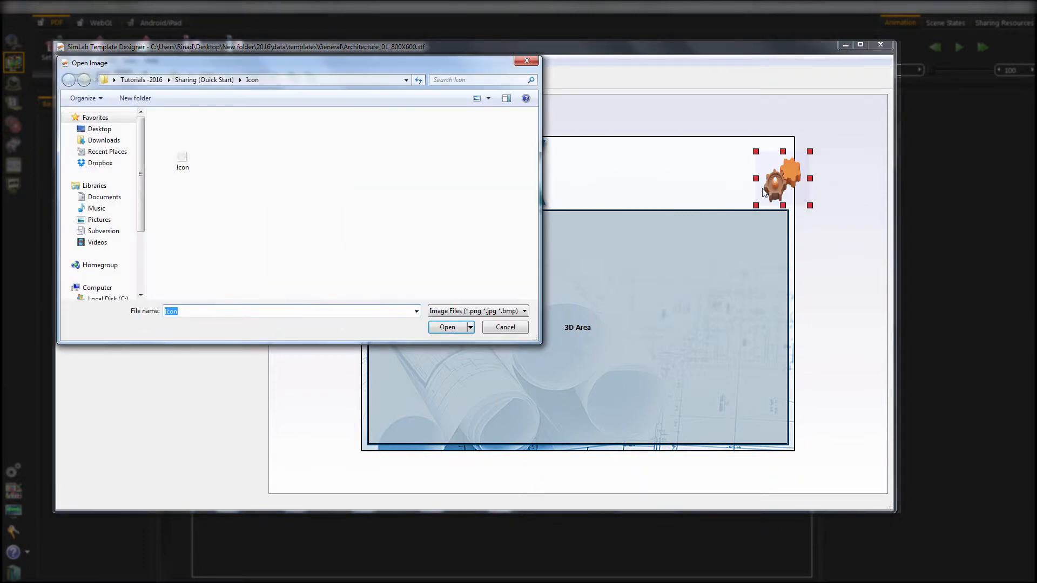
pyautogui.click(447, 327)
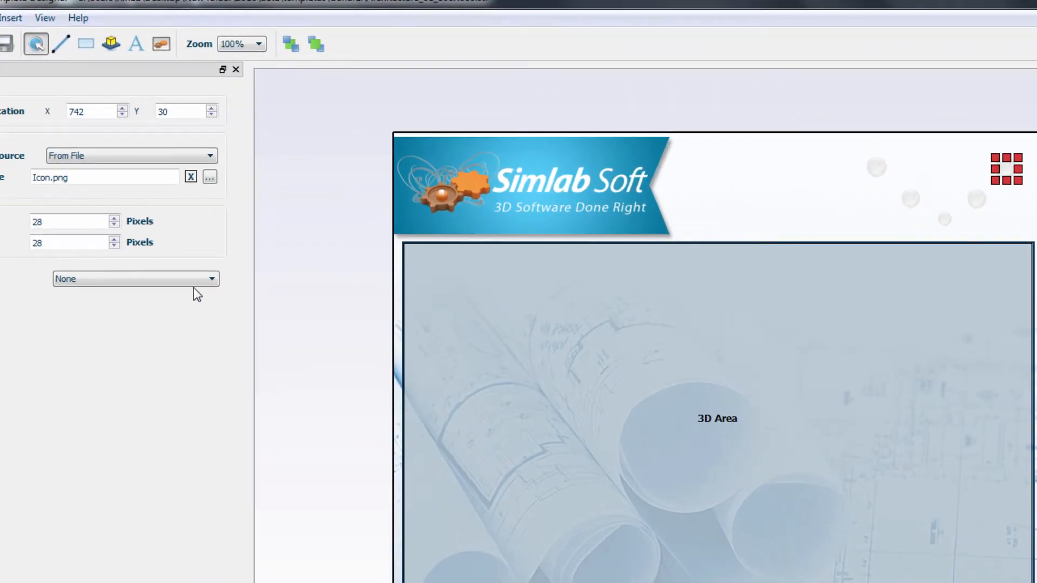
pyautogui.click(135, 278)
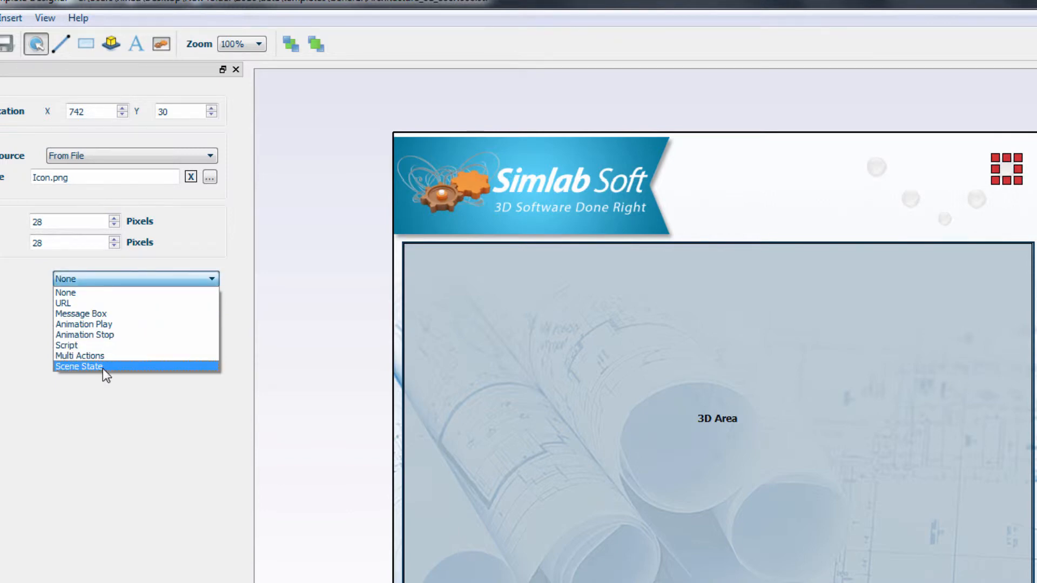
pyautogui.click(78, 366)
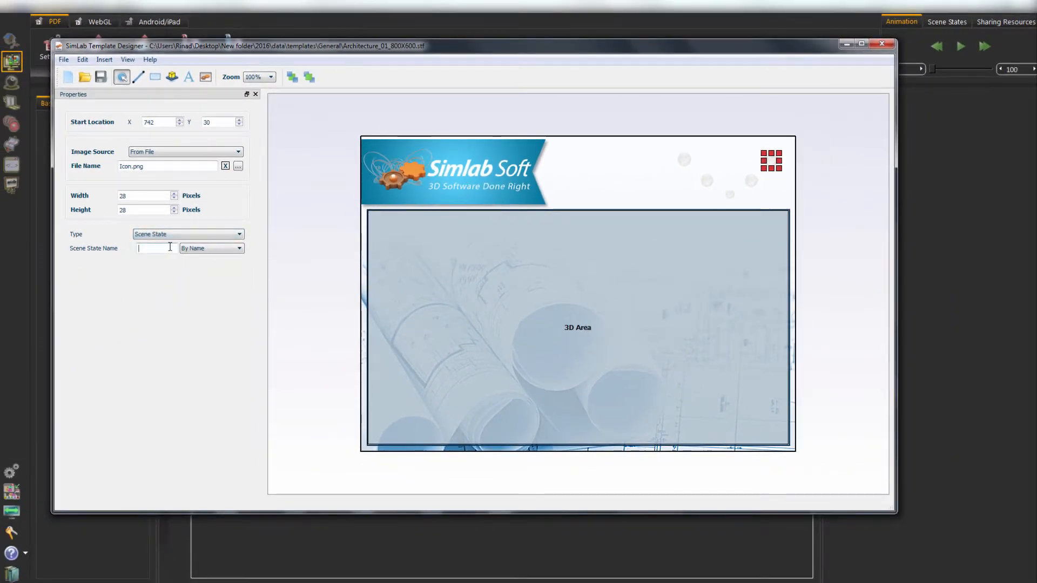
pyautogui.write('sce')
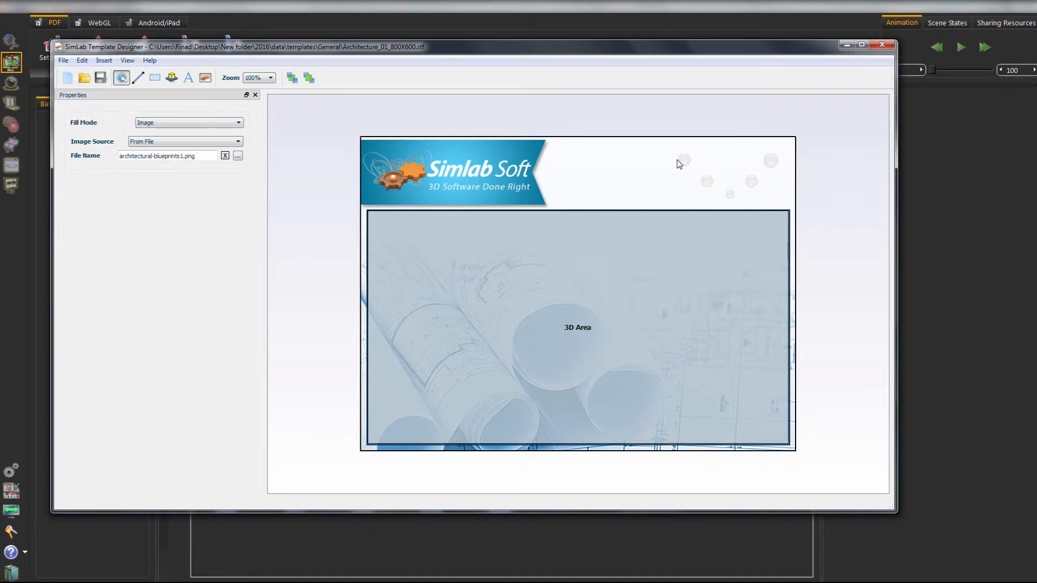
# Step: Save the edited template under the name 'Buildings'
pyautogui.click(63, 60)
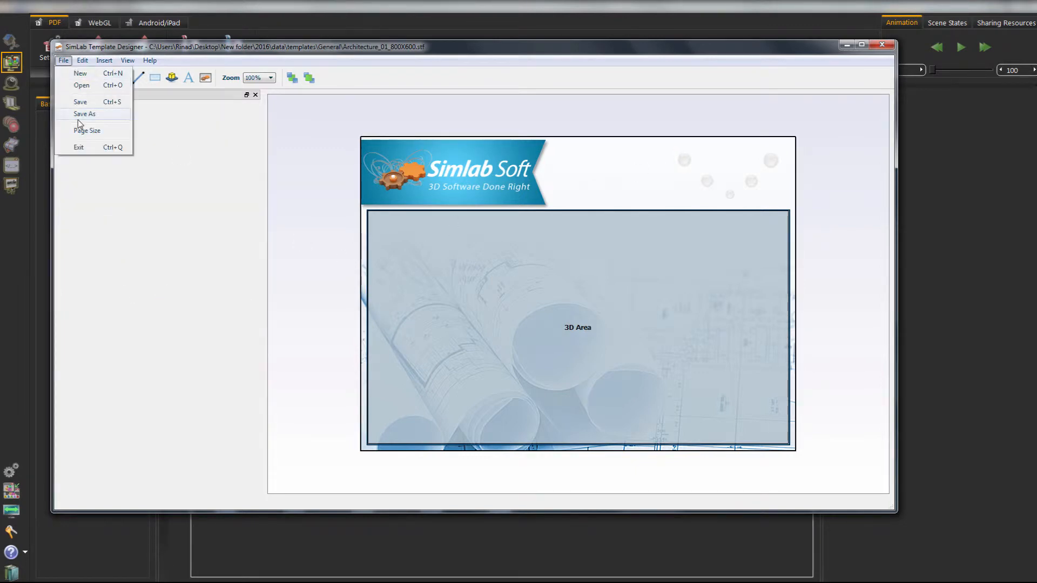
pyautogui.click(85, 114)
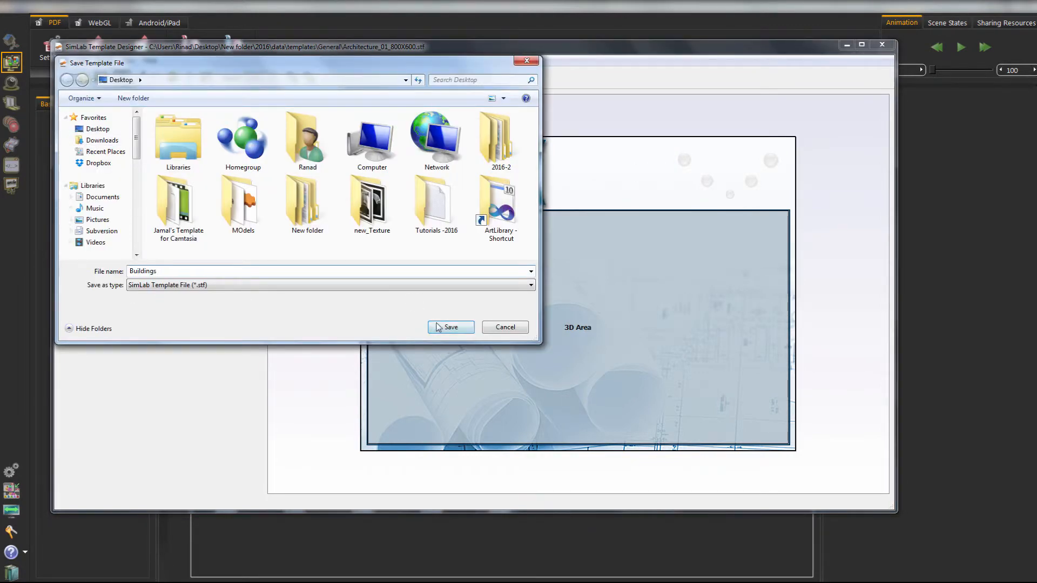
pyautogui.click(451, 327)
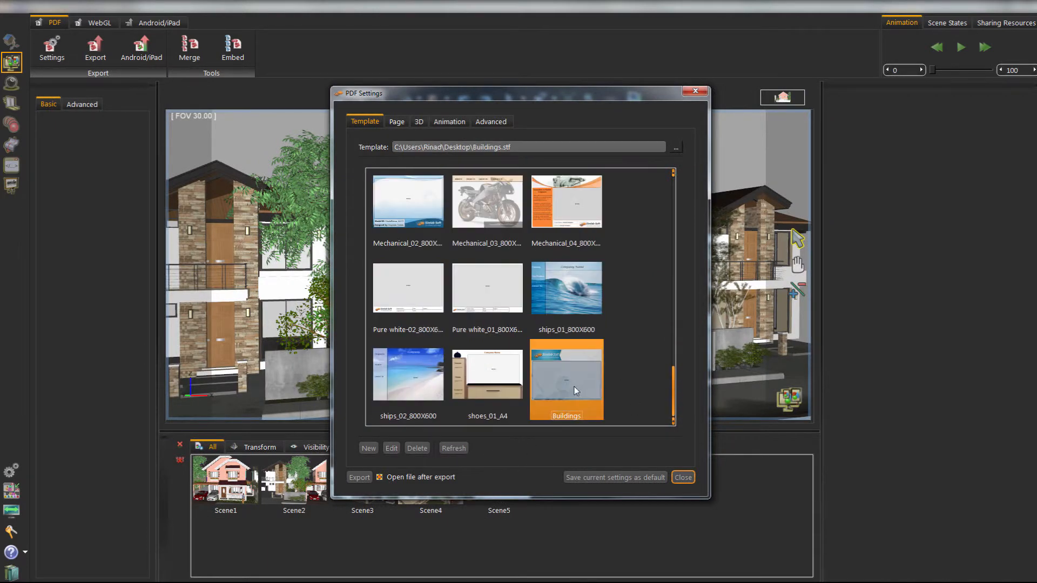
# Step: Export the 3D PDF as 'Buildings' with all five scene states included
pyautogui.click(359, 477)
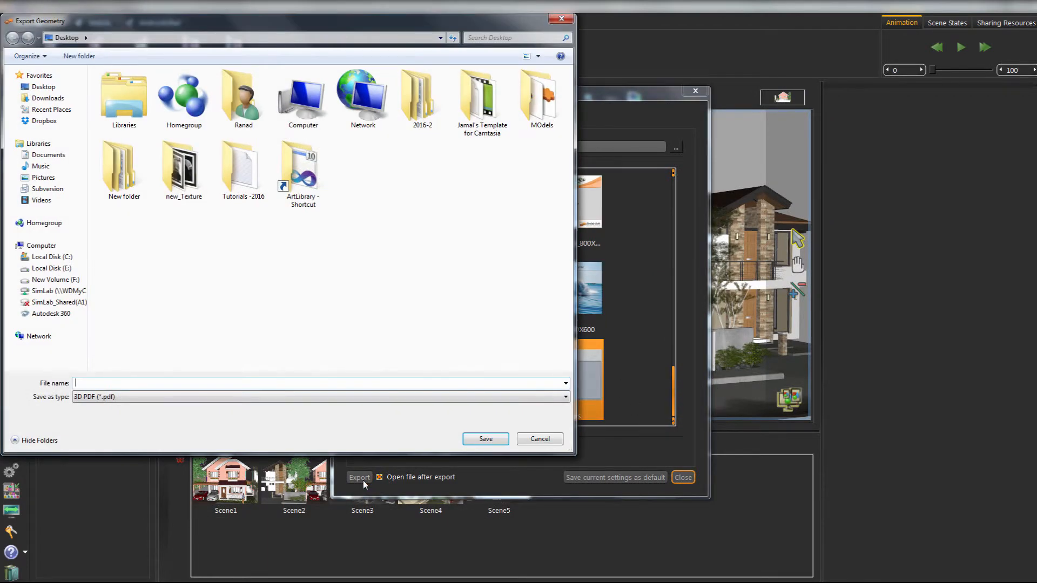
pyautogui.write('Buildings')
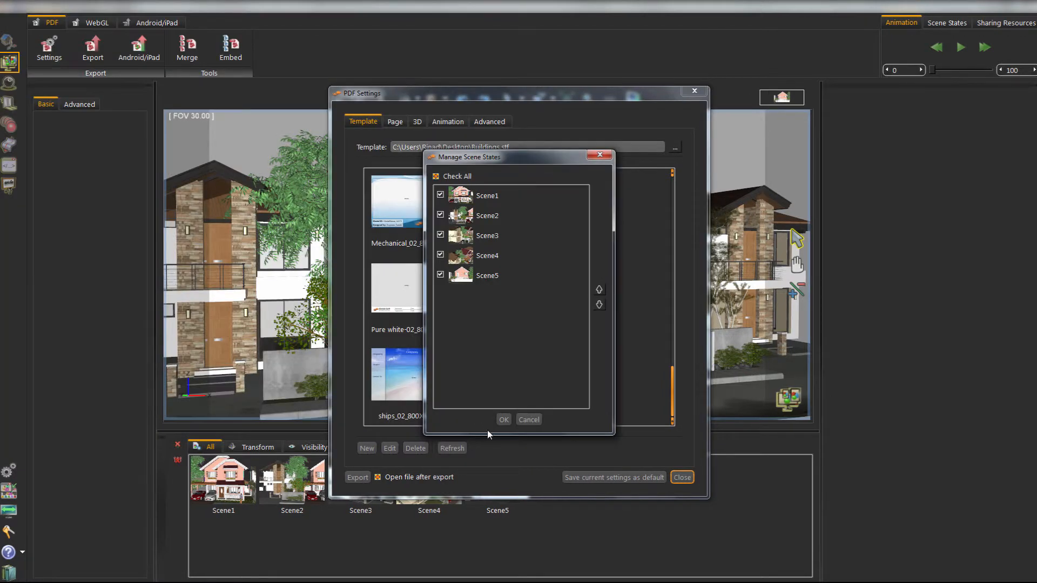
pyautogui.click(504, 419)
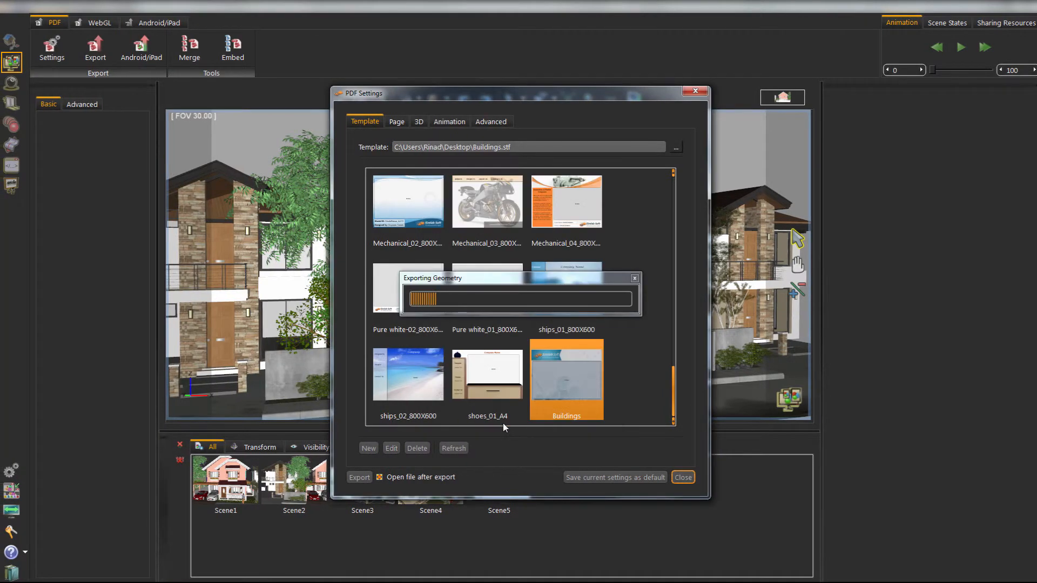